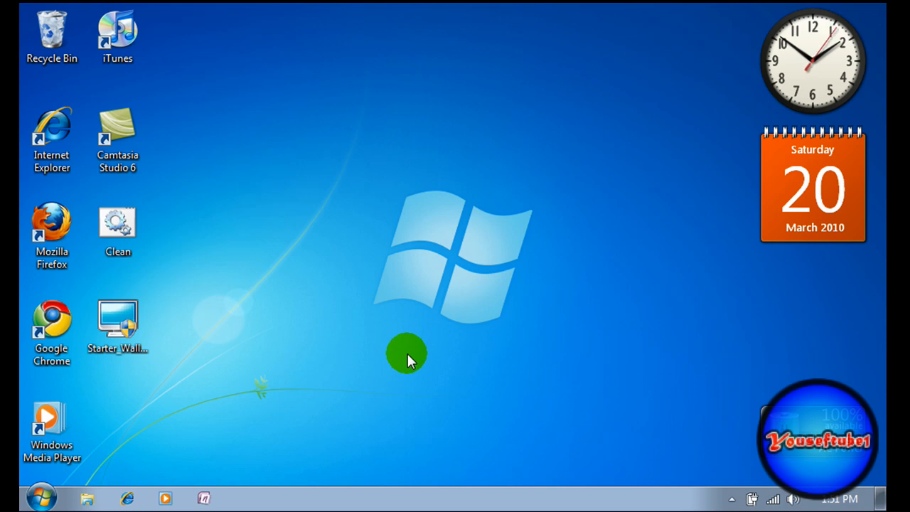
pyautogui.moveTo(145, 462)
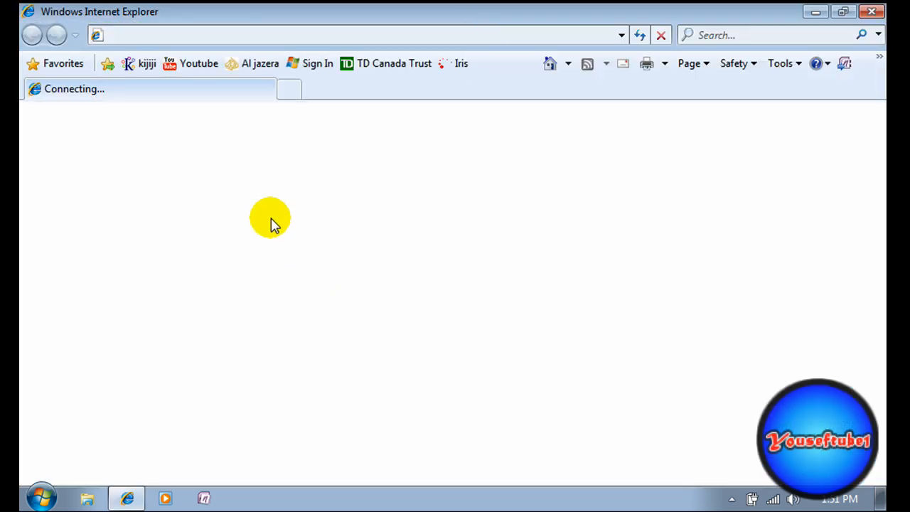
pyautogui.moveTo(235, 211)
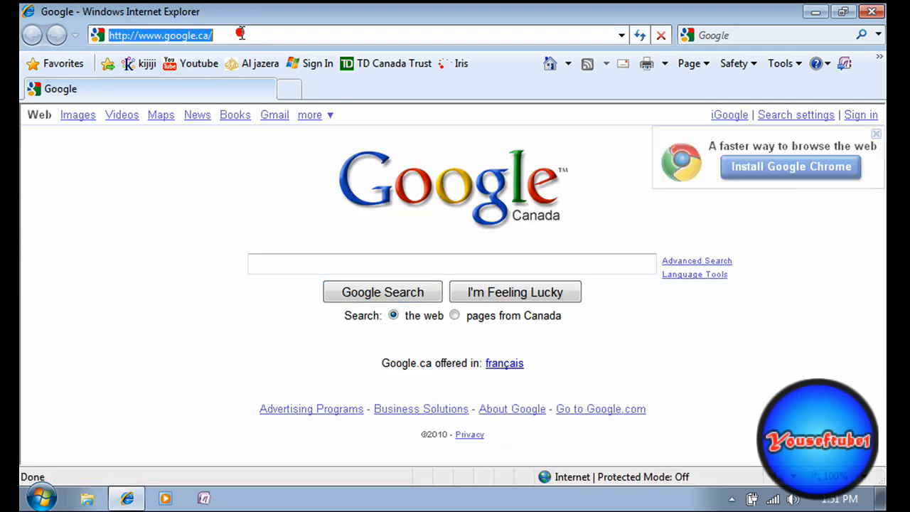
pyautogui.write('http://www.mediafire.com/?f2g5hdmz0nn')
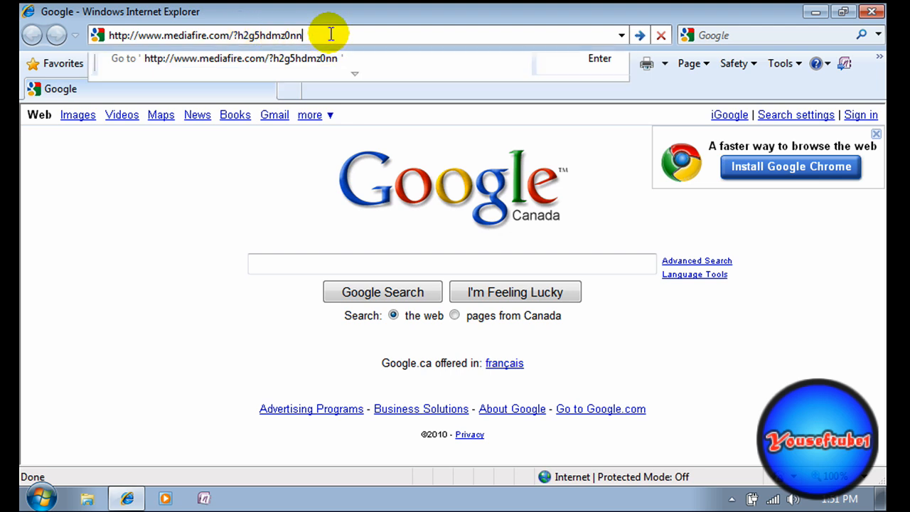
pyautogui.press('Return')
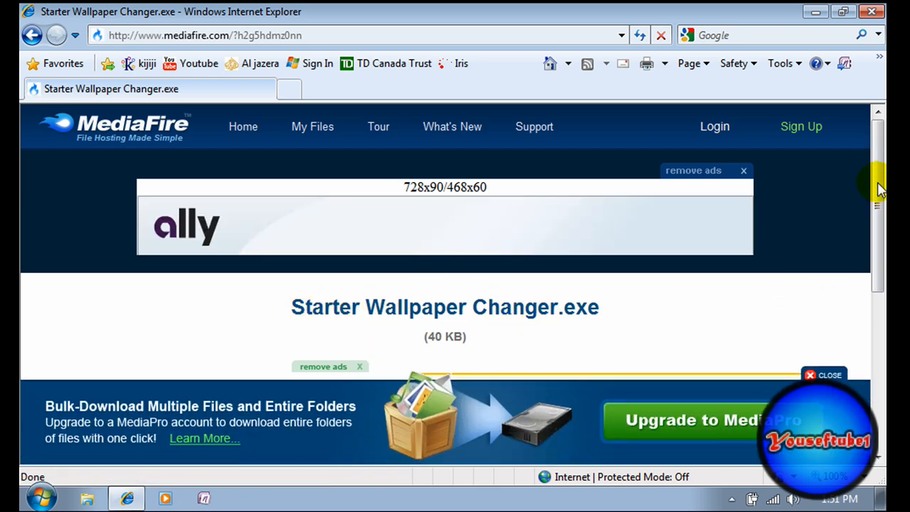
# Step: Save Starter Wallpaper Changer.exe to the Desktop and close Internet Explorer
pyautogui.scroll(-3)
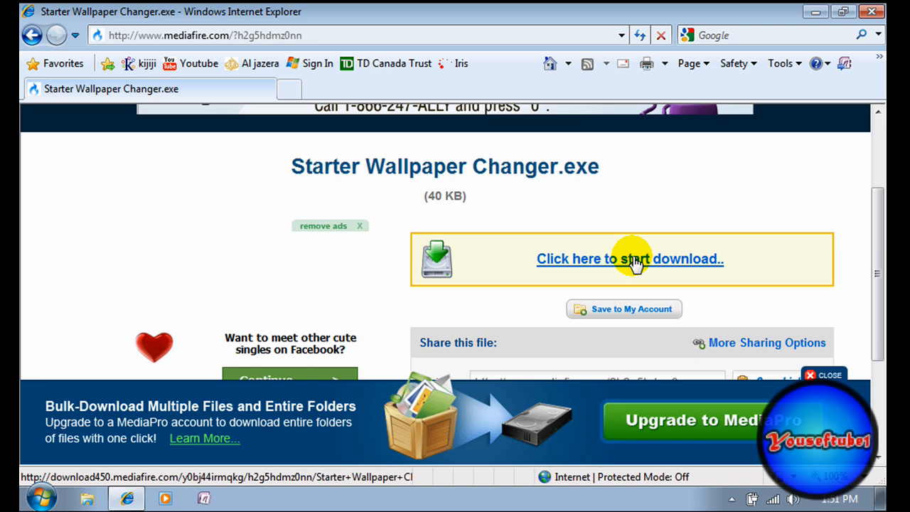
pyautogui.click(629, 259)
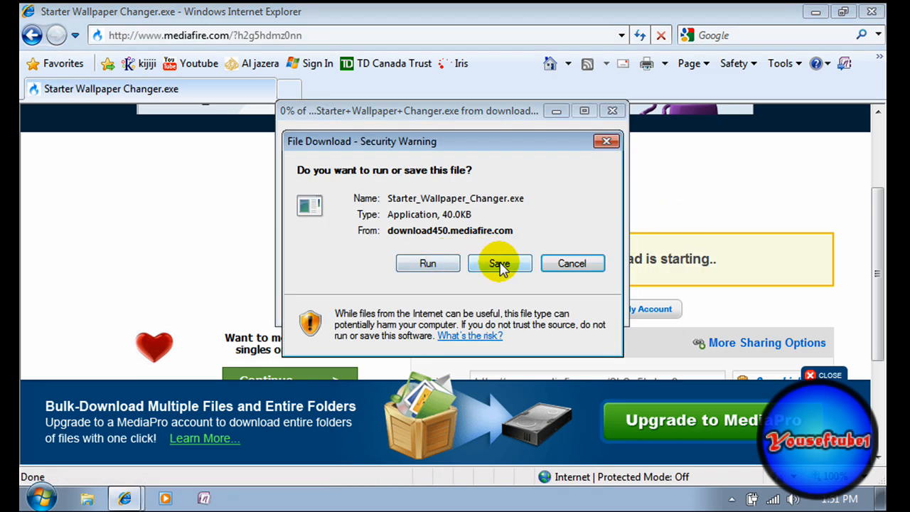
pyautogui.click(499, 263)
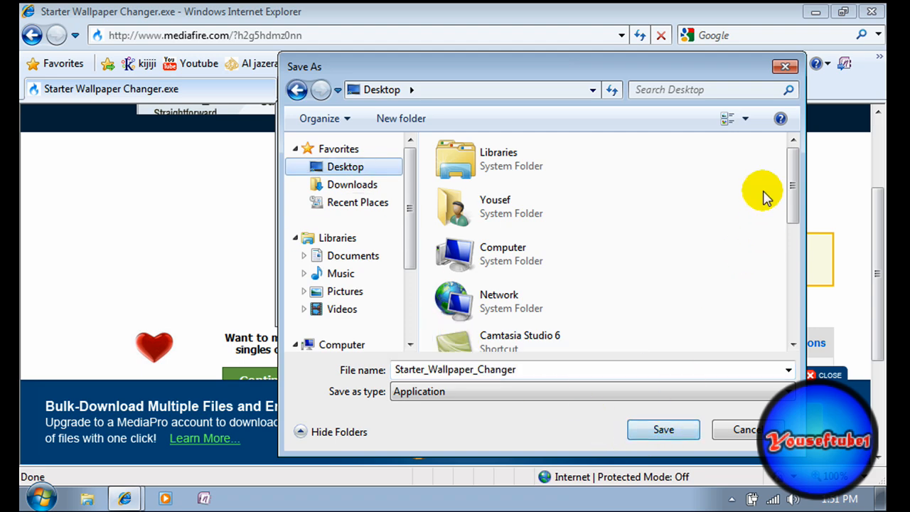
pyautogui.click(662, 429)
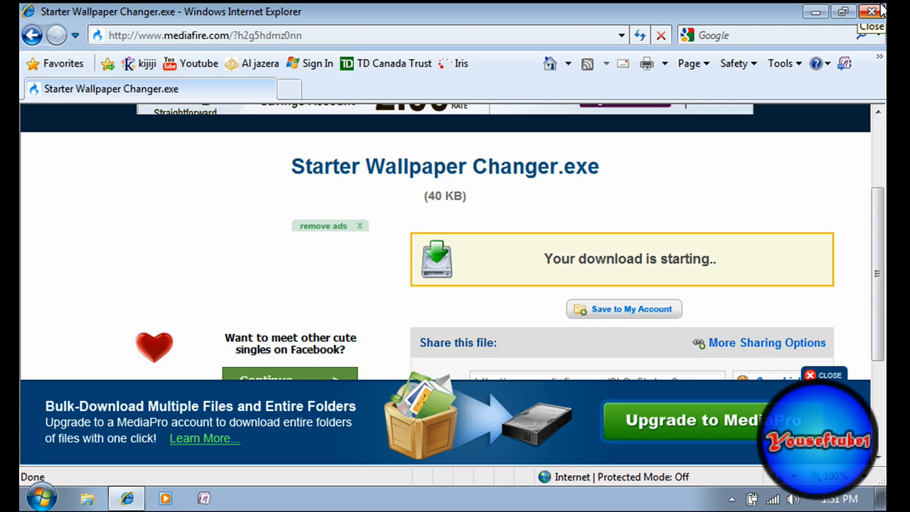
pyautogui.click(870, 11)
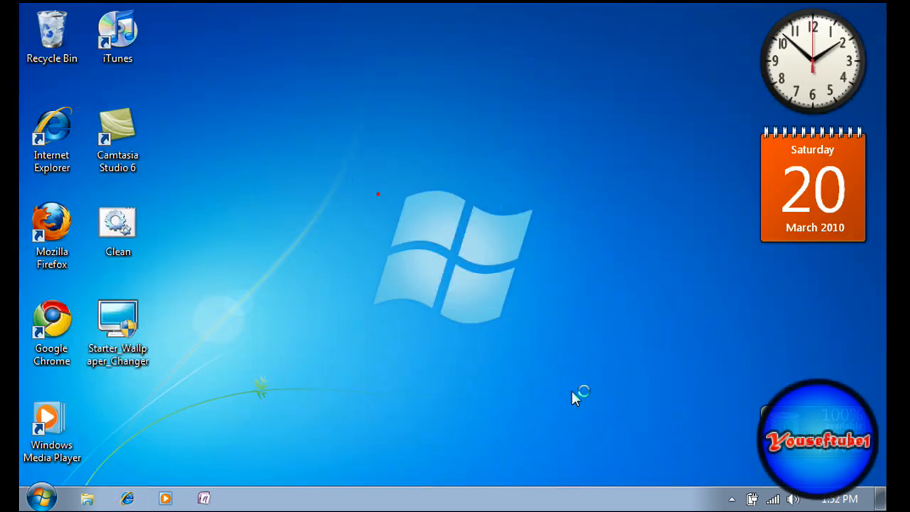
pyautogui.moveTo(128, 324)
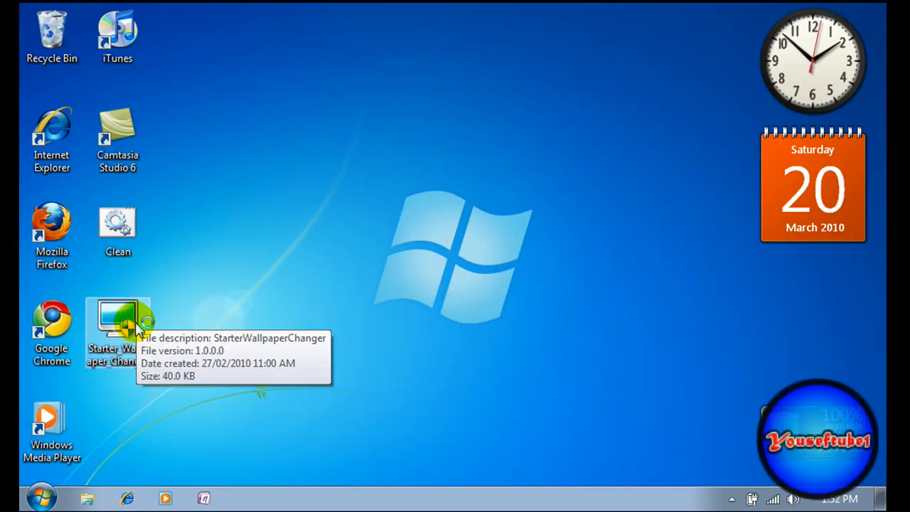
pyautogui.moveTo(206, 334)
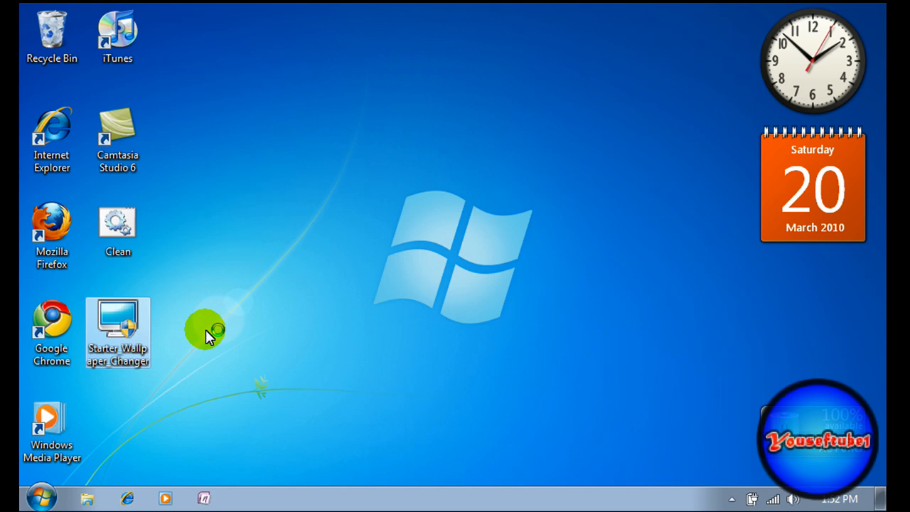
# Step: Run Starter Wallpaper Changer.exe from its desktop icon
pyautogui.doubleClick(117, 330)
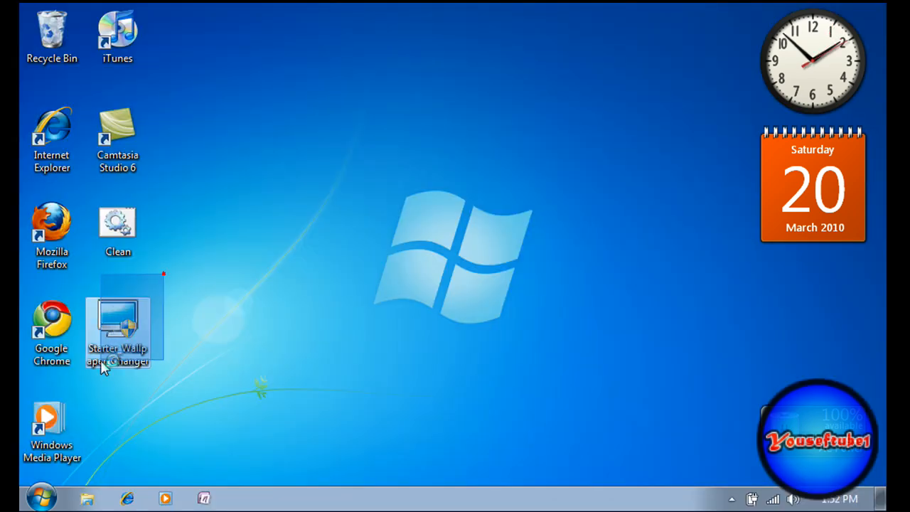
pyautogui.doubleClick(117, 320)
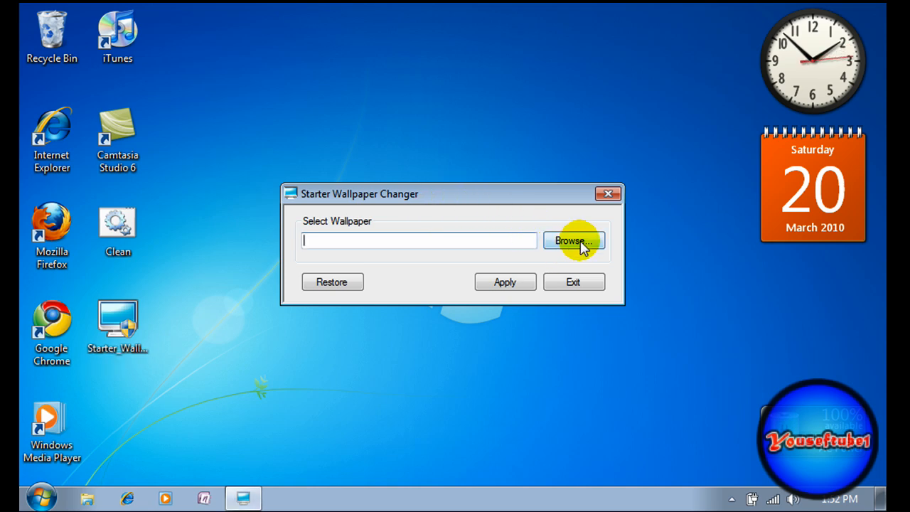
pyautogui.moveTo(486, 235)
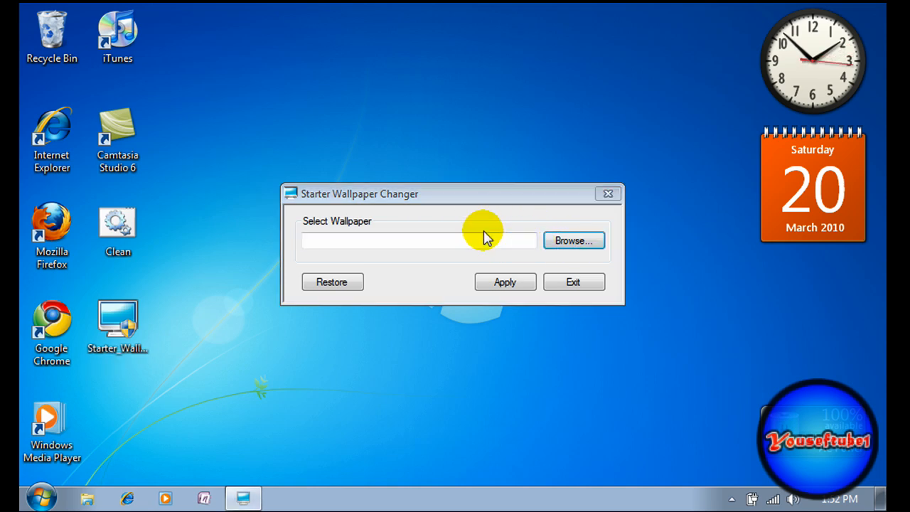
# Step: Browse to The Simpsons.jpg in Pictures > Slide Shows, apply it and acknowledge the log-off notice
pyautogui.click(573, 240)
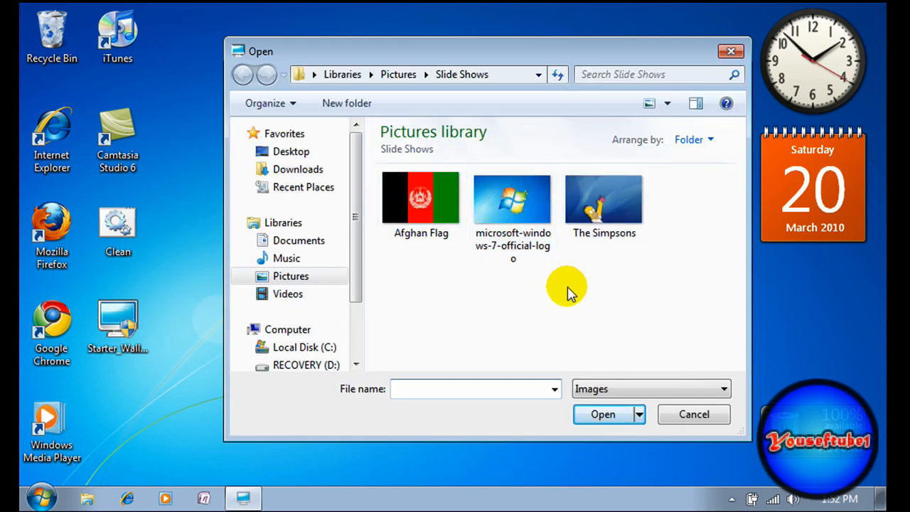
pyautogui.click(421, 199)
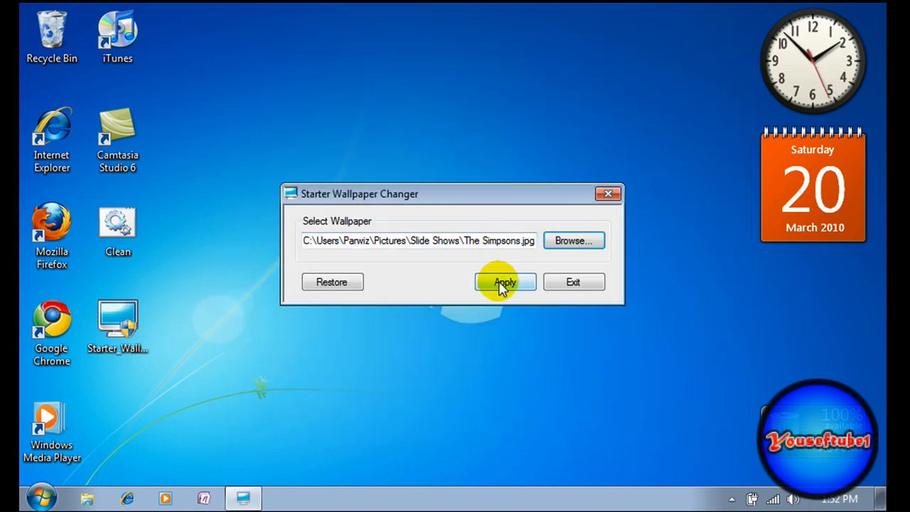
pyautogui.click(505, 281)
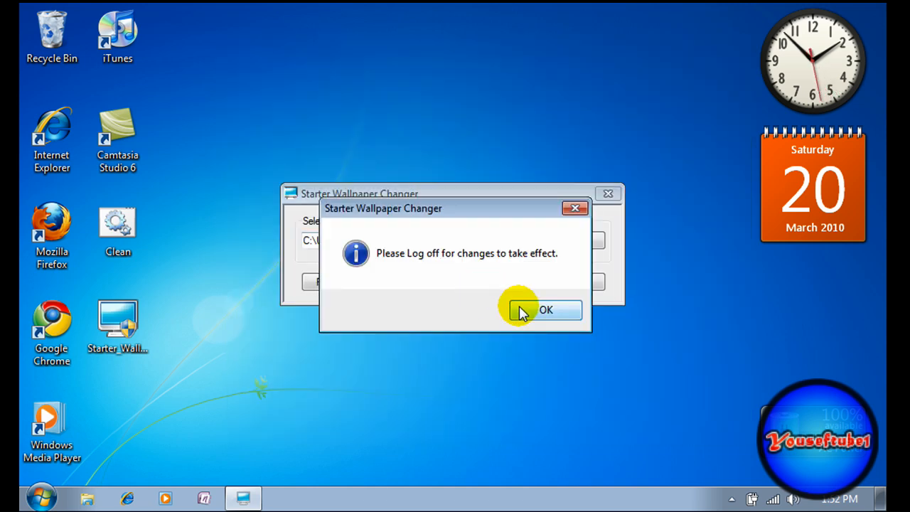
pyautogui.moveTo(412, 264)
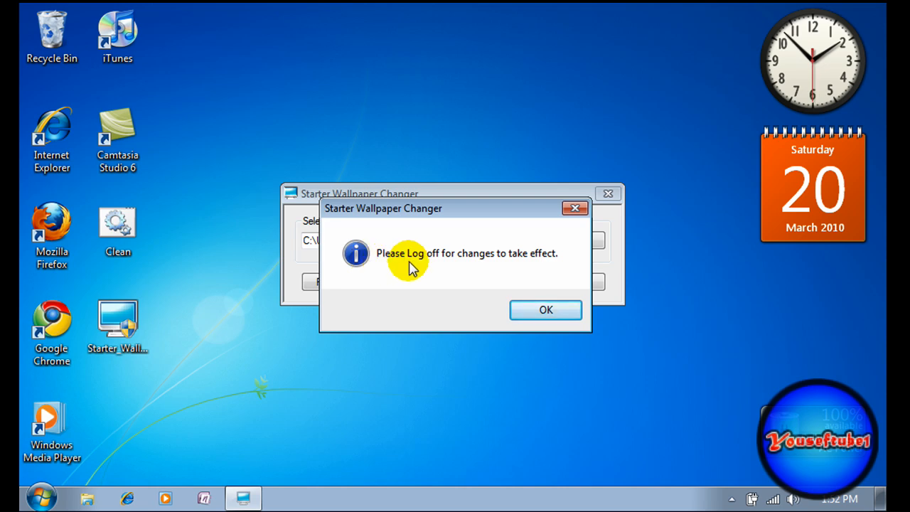
pyautogui.moveTo(482, 268)
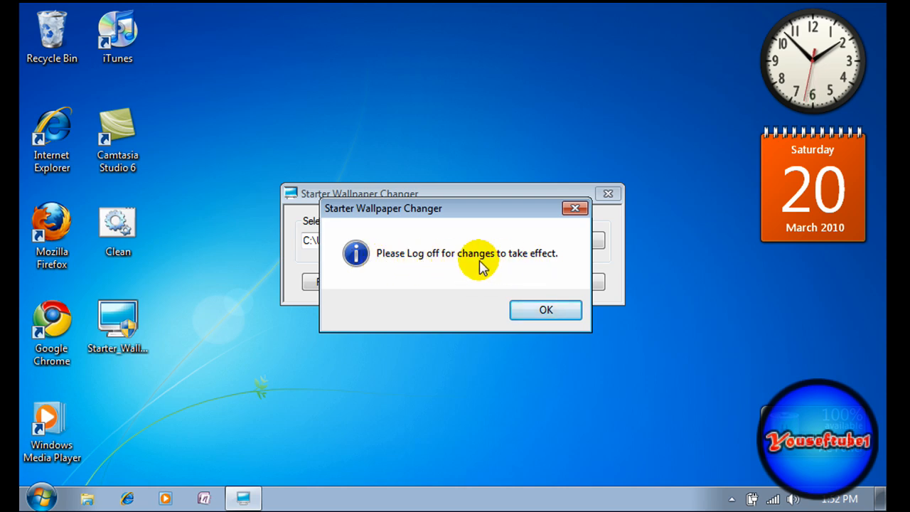
pyautogui.moveTo(514, 264)
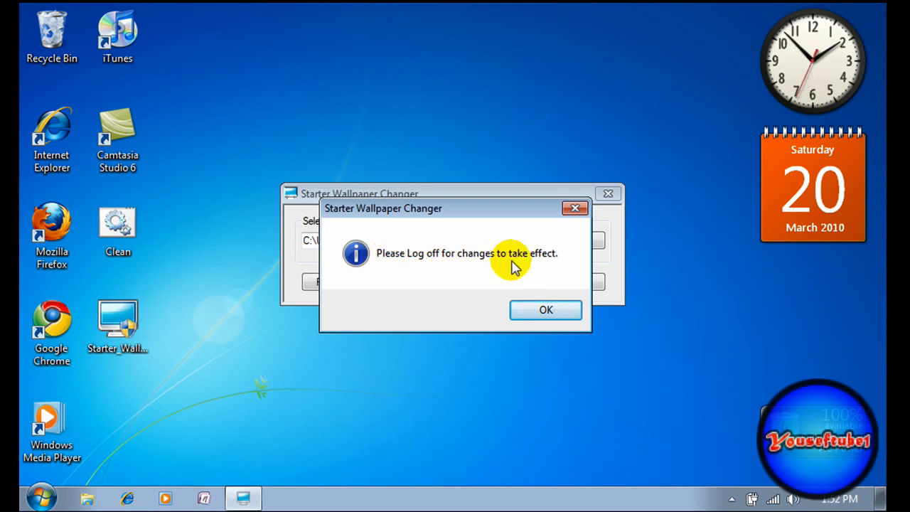
pyautogui.click(546, 310)
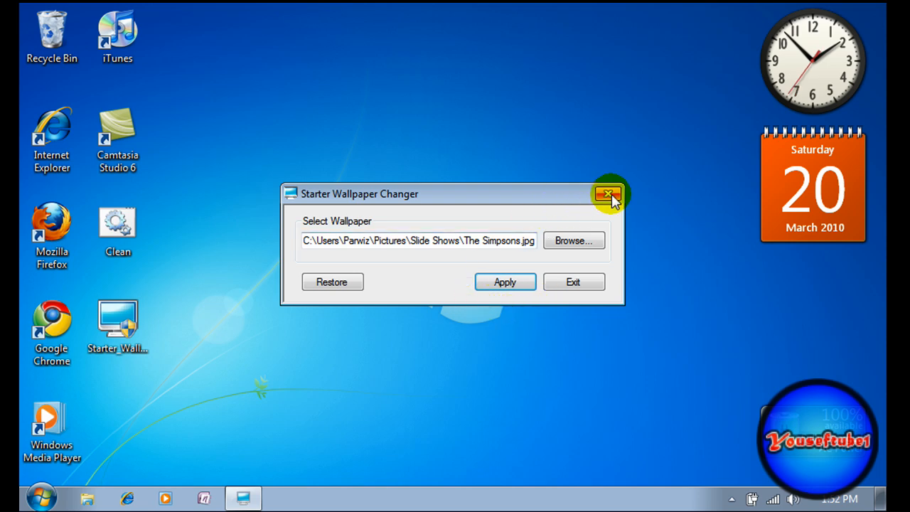
# Step: Close the changer and log off via Start > Shut down arrow > Log off
pyautogui.click(610, 193)
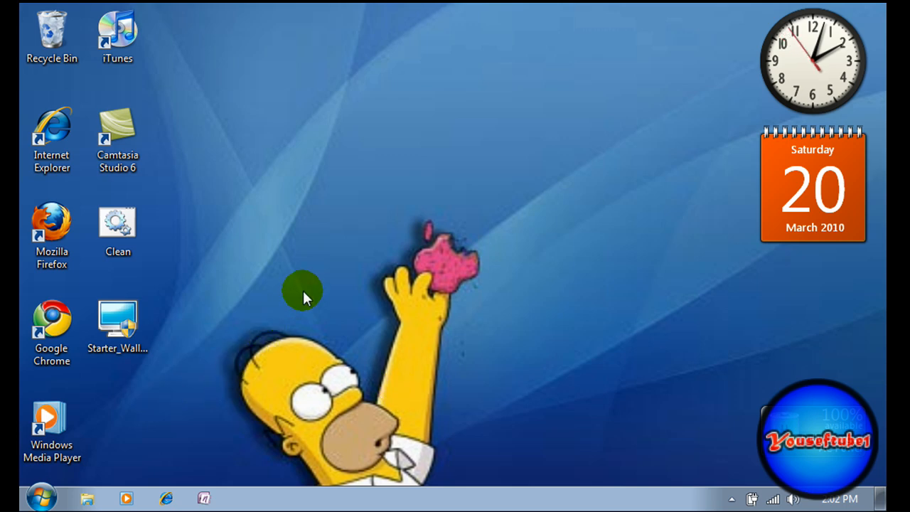
pyautogui.moveTo(43, 496)
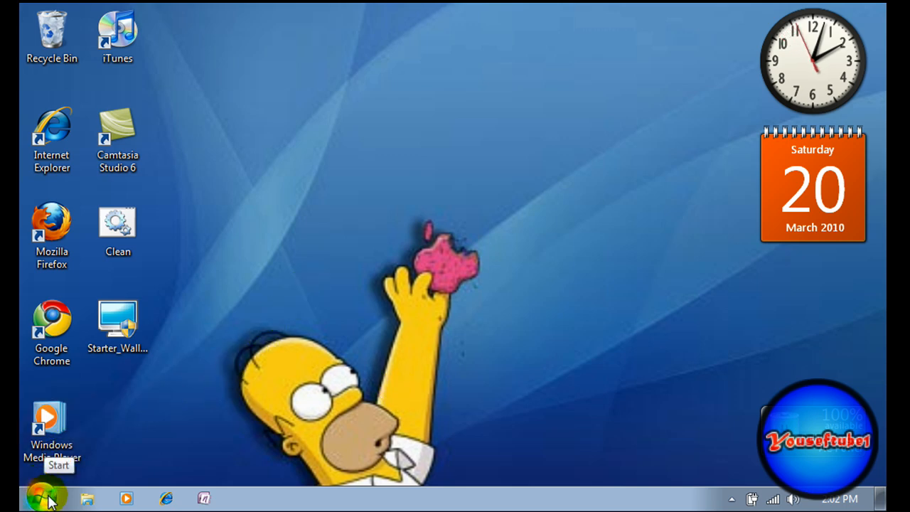
pyautogui.click(40, 496)
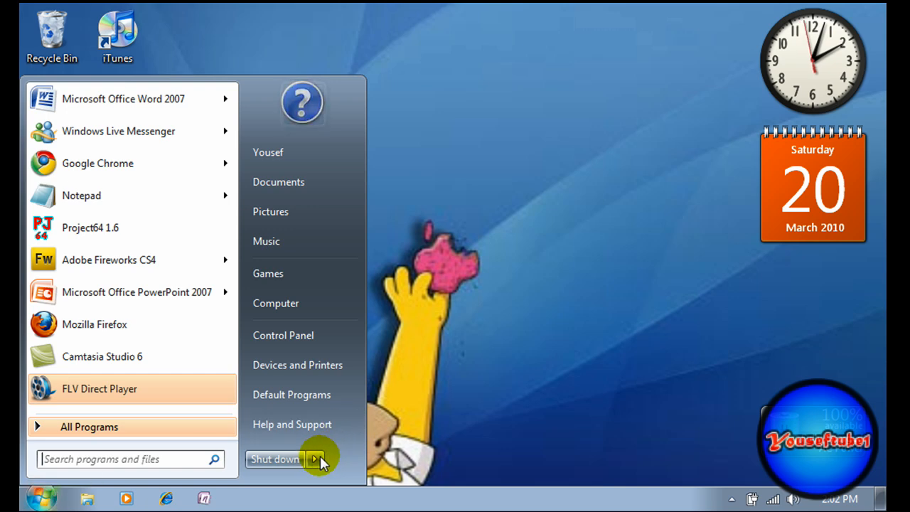
pyautogui.click(315, 457)
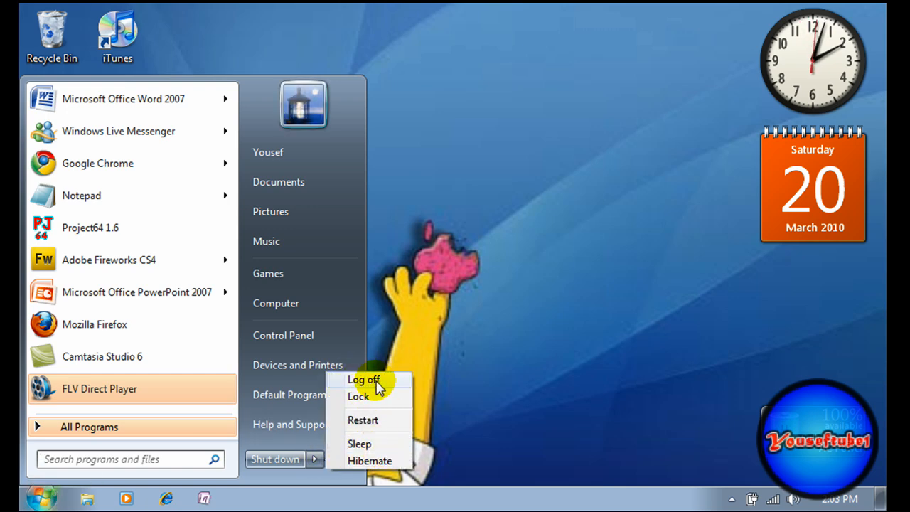
pyautogui.click(365, 378)
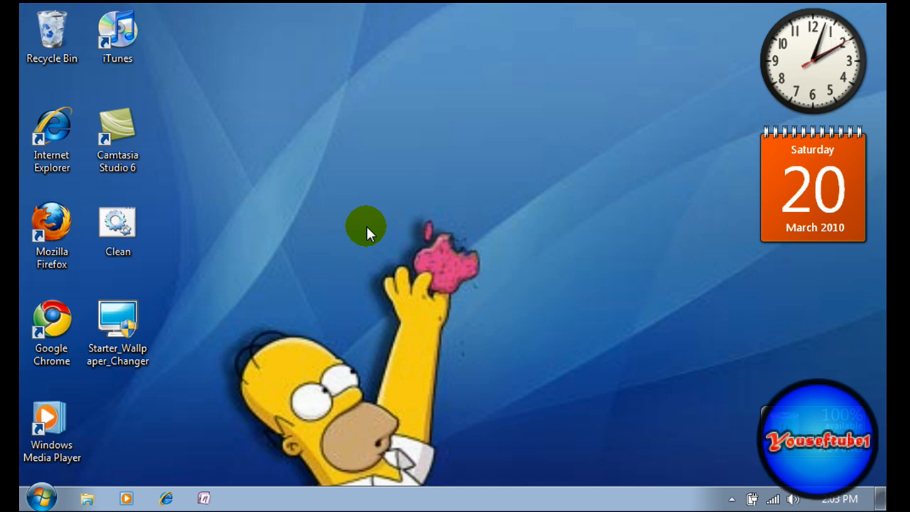
pyautogui.moveTo(313, 273)
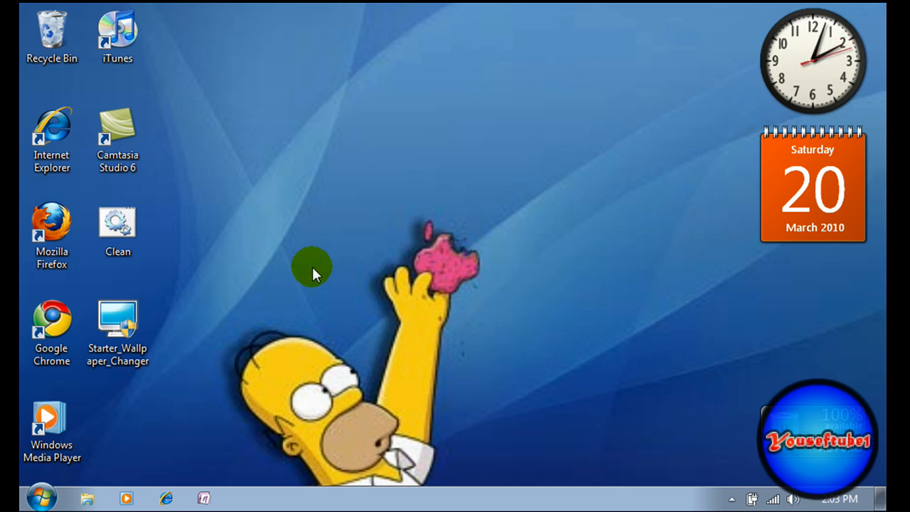
pyautogui.moveTo(340, 196); pyautogui.dragTo(518, 298)
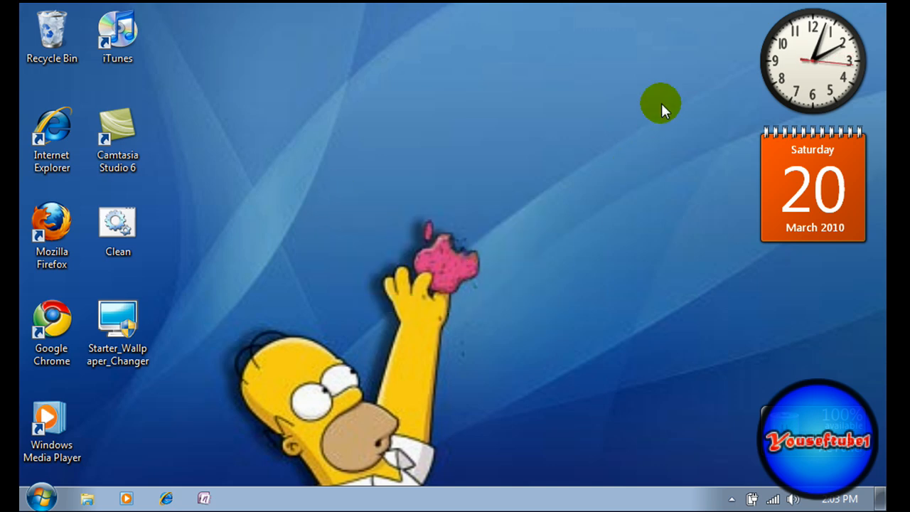
pyautogui.moveTo(552, 114)
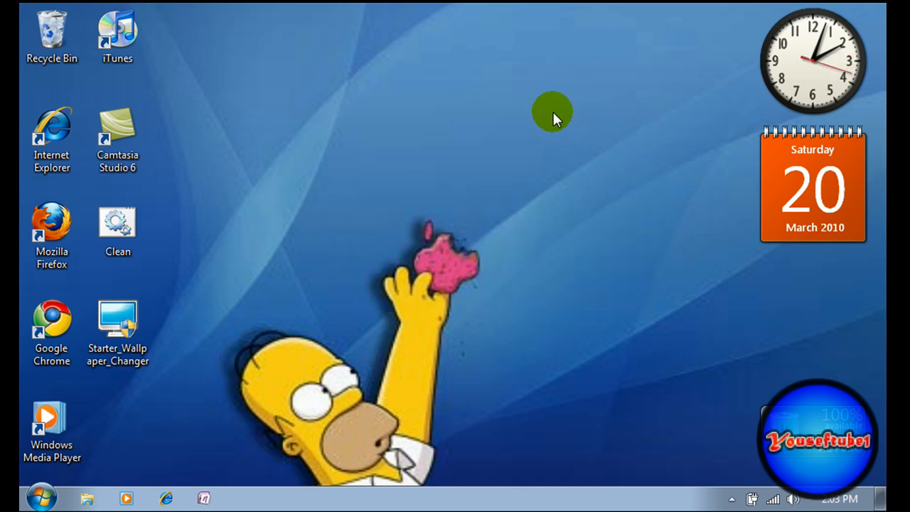
pyautogui.moveTo(345, 386)
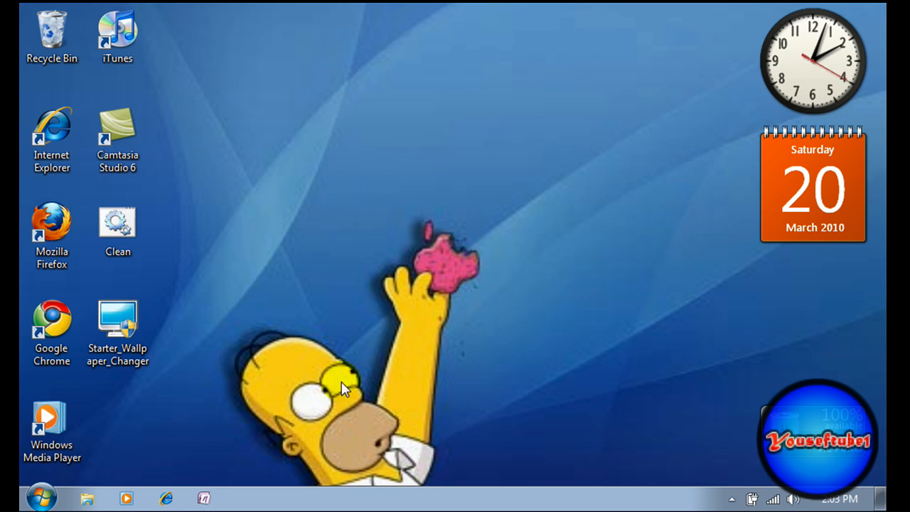
pyautogui.moveTo(557, 270)
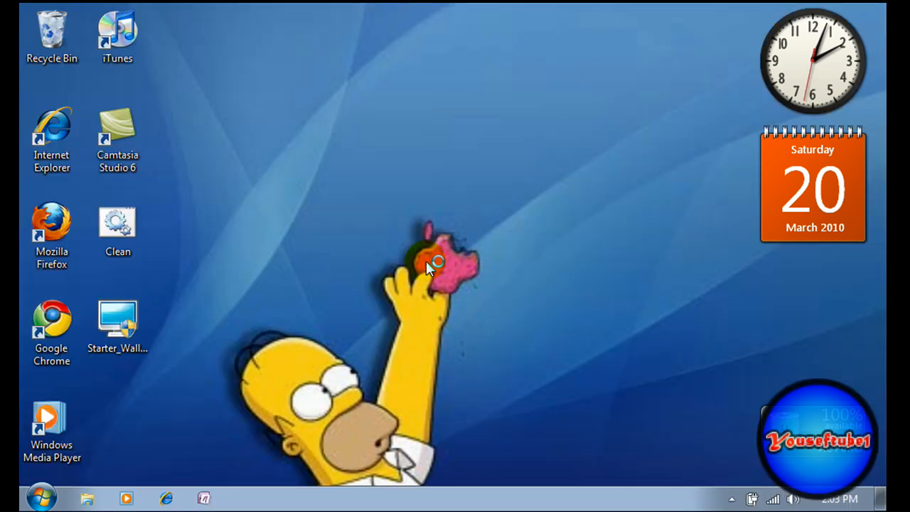
# Step: Reopen the changer, restore permissions and dismiss the 'Permissions have been restored' message
pyautogui.doubleClick(116, 321)
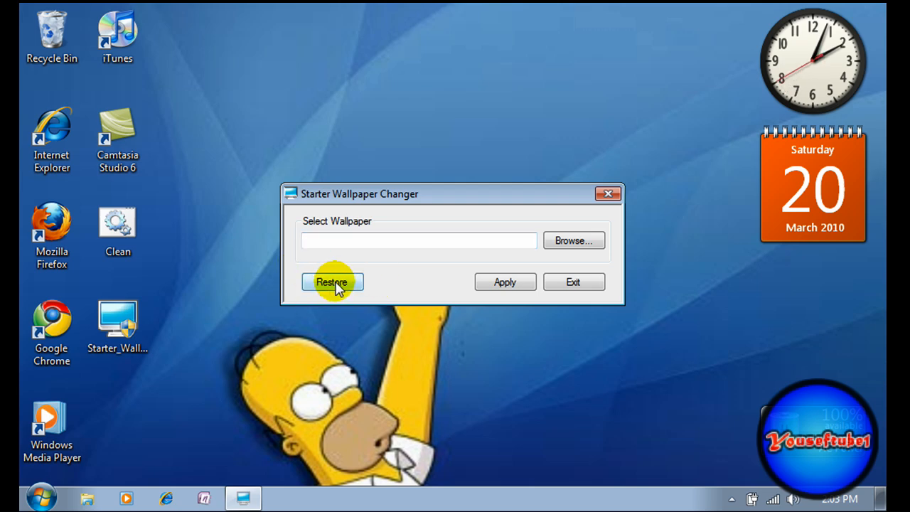
pyautogui.click(331, 282)
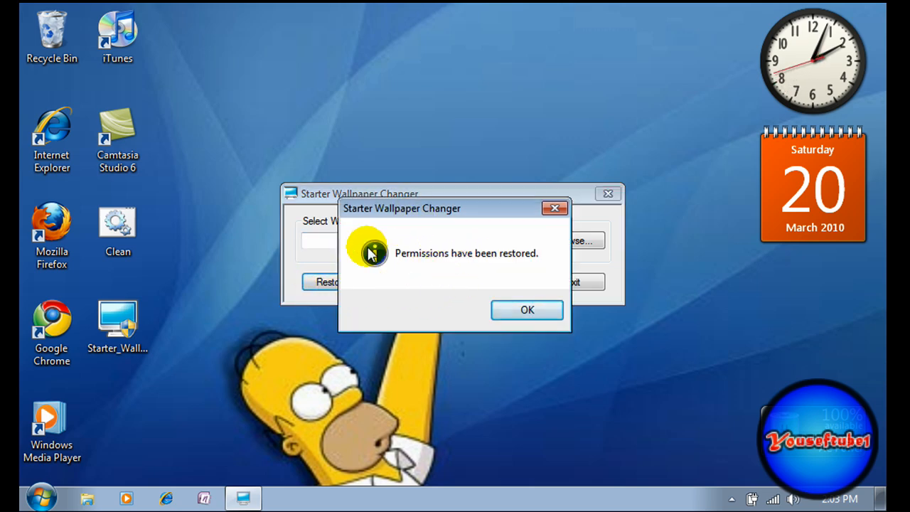
pyautogui.moveTo(427, 245)
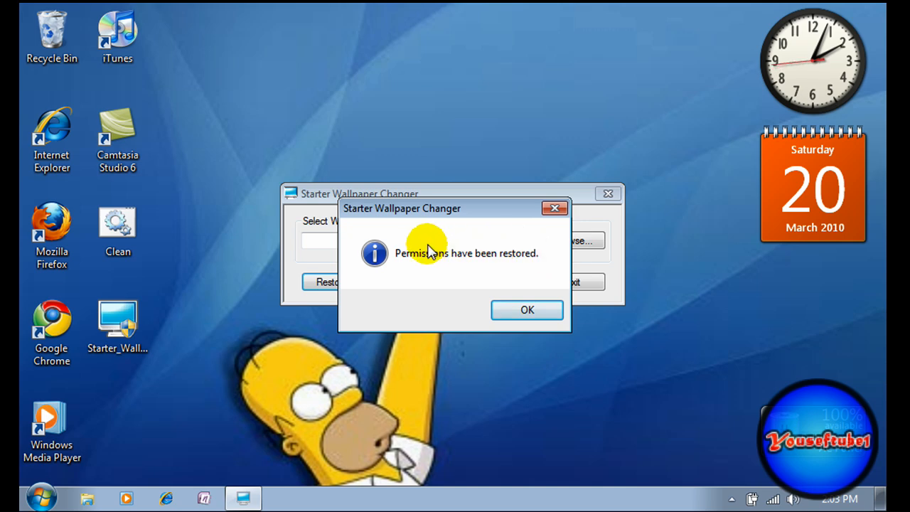
pyautogui.click(526, 310)
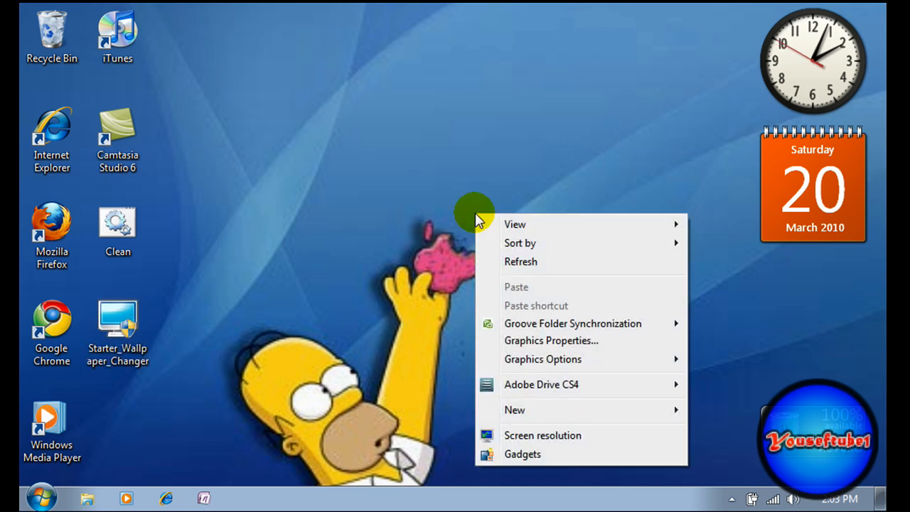
pyautogui.moveTo(600, 341)
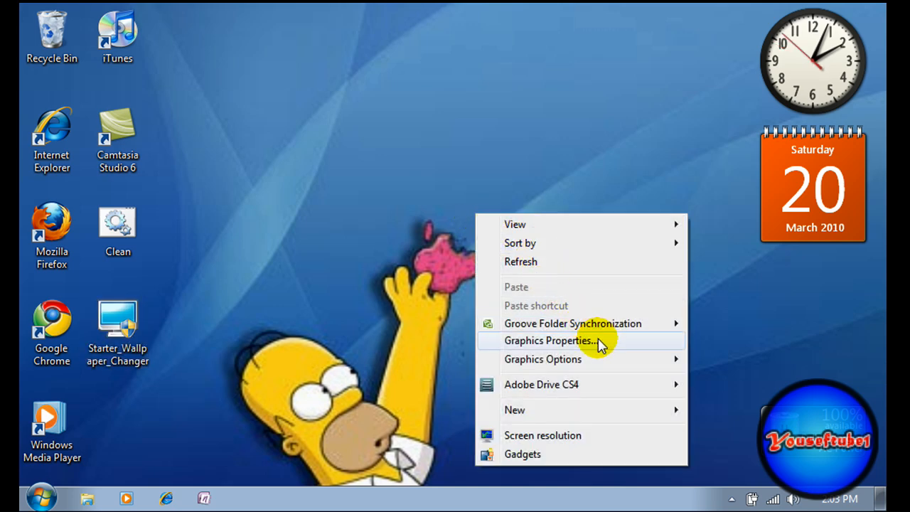
# Step: In Graphics Properties, apply a new screen resolution and confirm keeping the display change
pyautogui.click(551, 339)
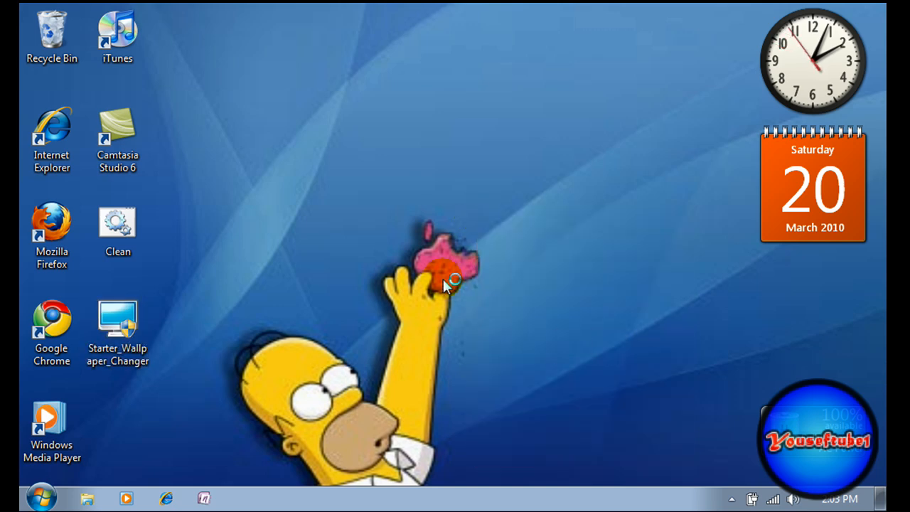
pyautogui.moveTo(415, 227)
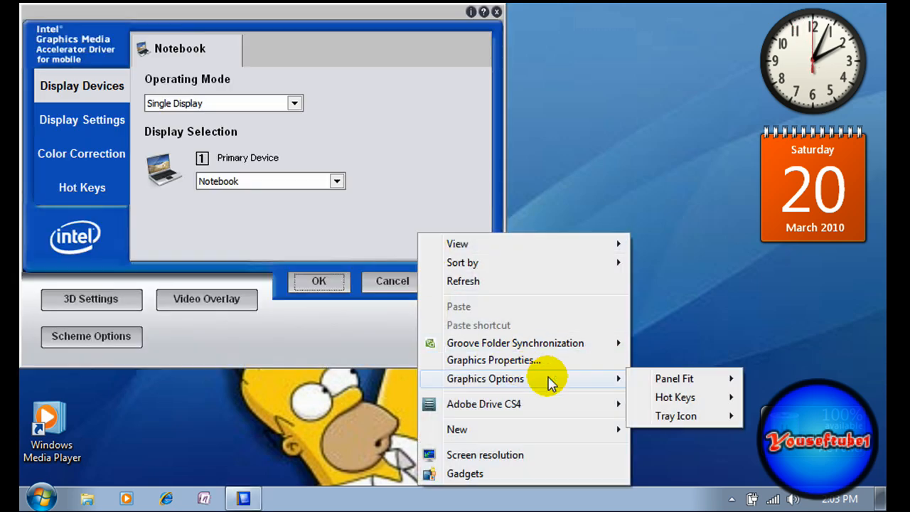
pyautogui.click(348, 20)
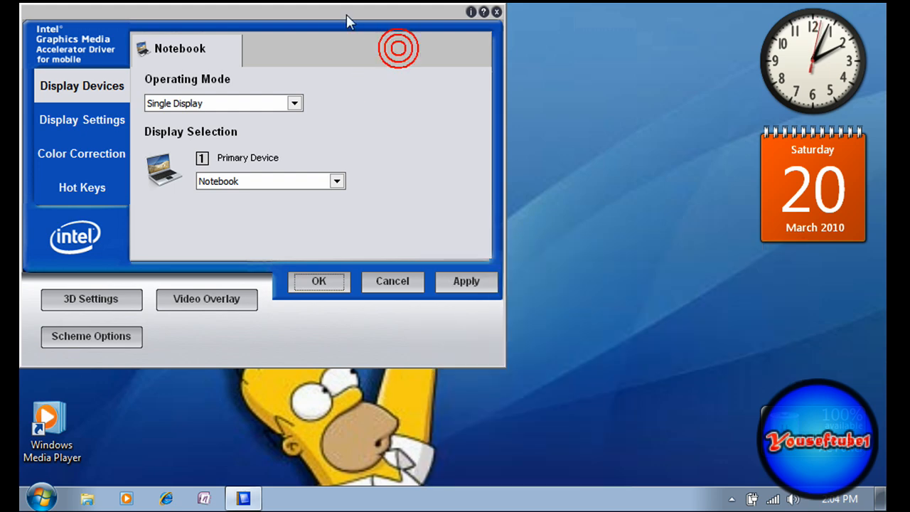
pyautogui.click(83, 119)
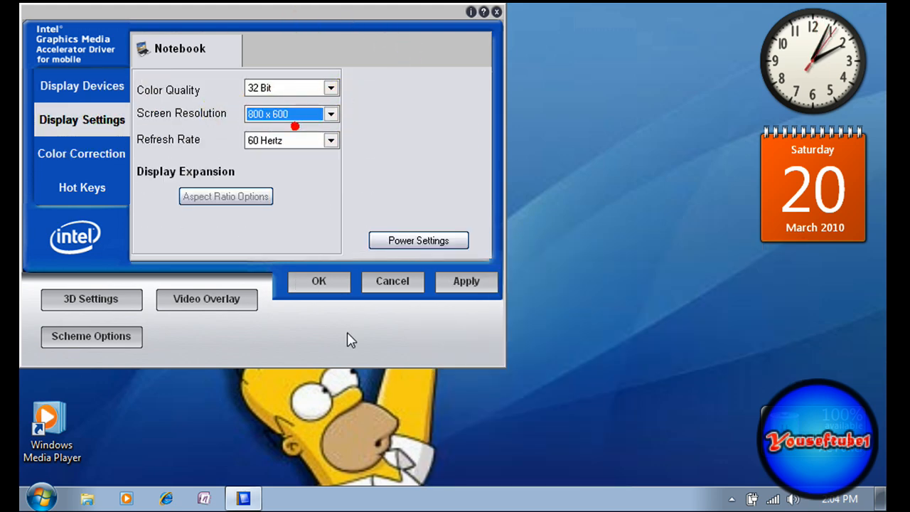
pyautogui.click(318, 281)
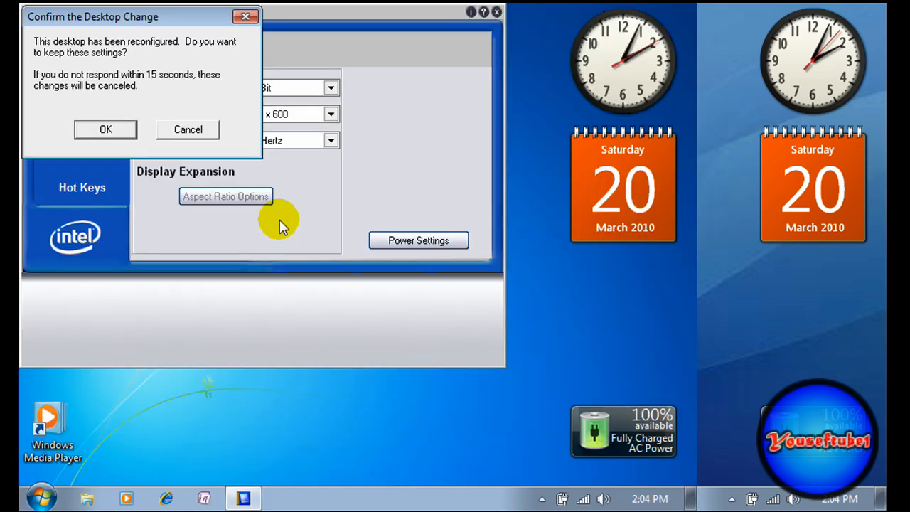
pyautogui.click(105, 128)
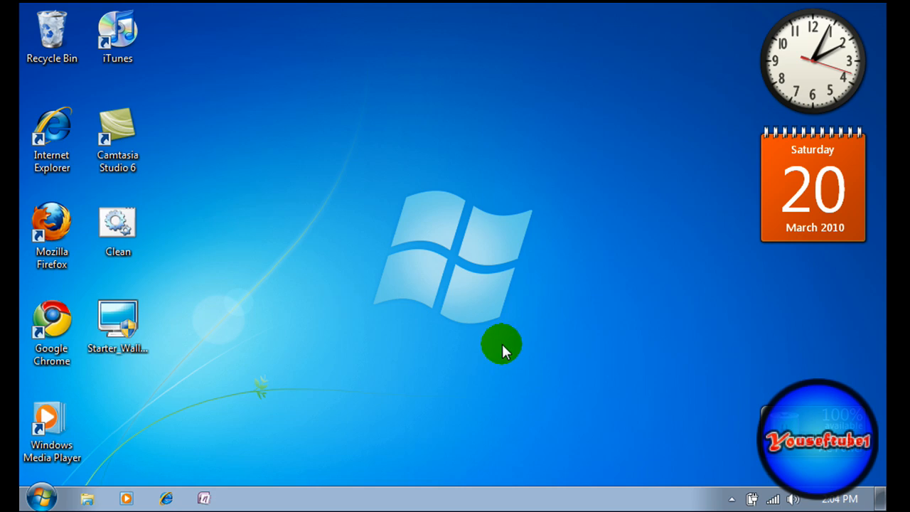
pyautogui.moveTo(613, 156)
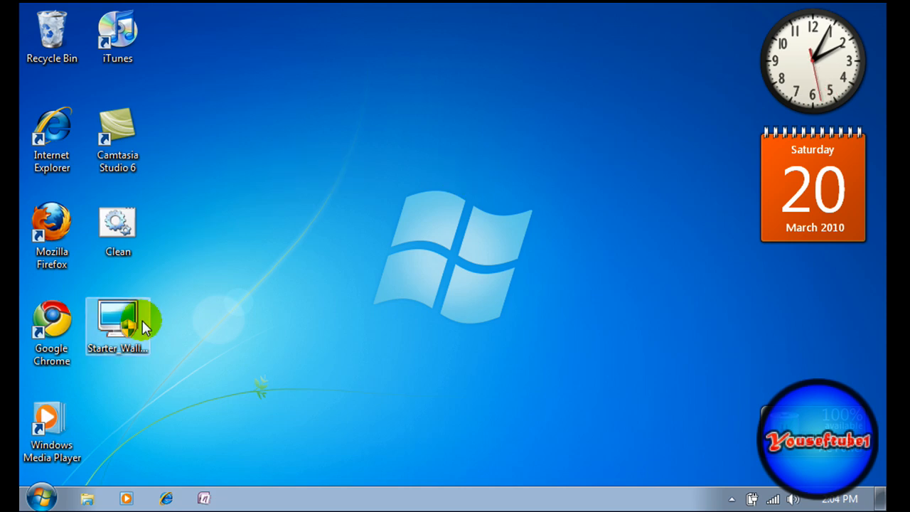
pyautogui.moveTo(606, 194)
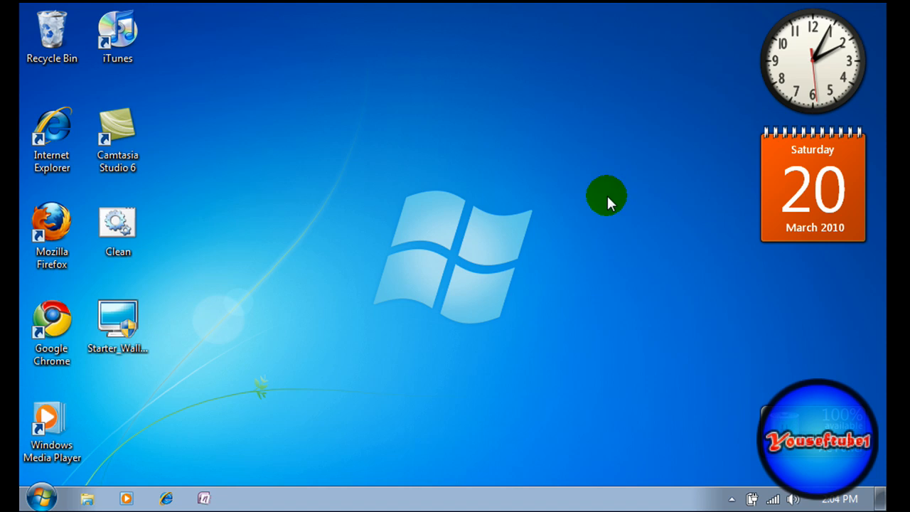
pyautogui.moveTo(306, 150)
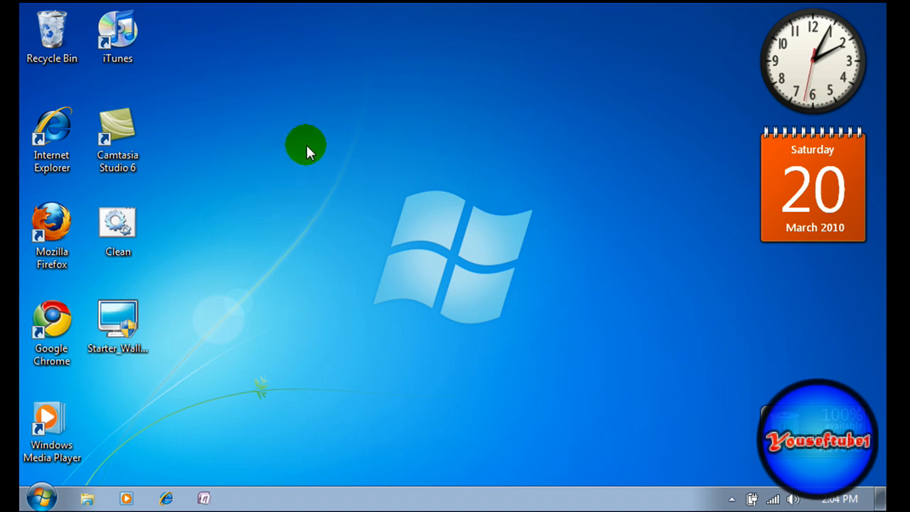
pyautogui.moveTo(605, 244)
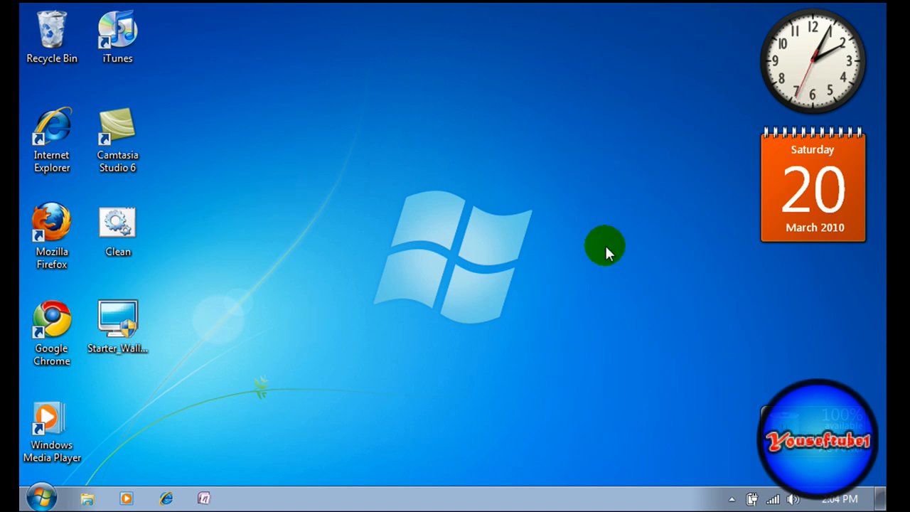